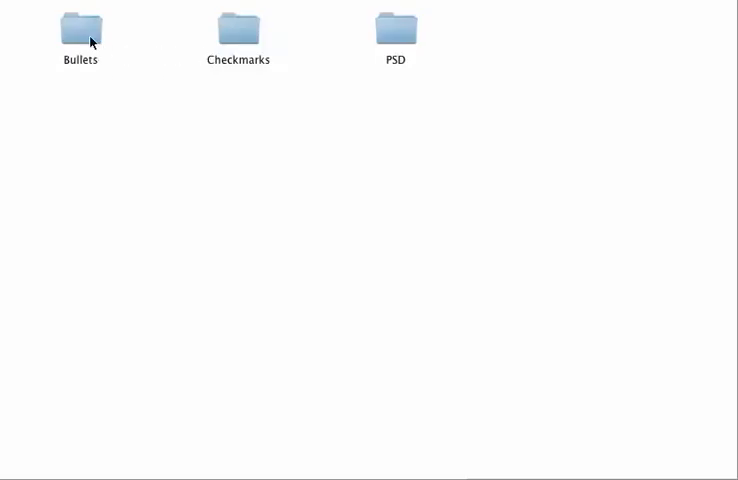
# Enter the button images folder and scroll through all Add to Cart colour variants down to yellow.png
pyautogui.doubleClick(80, 28)
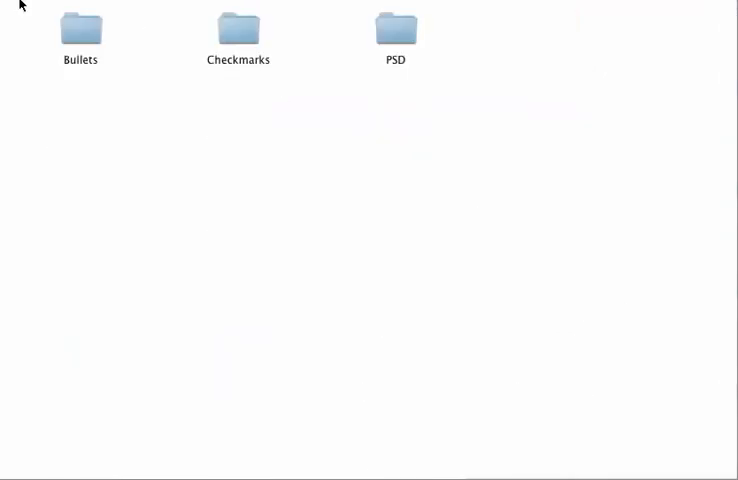
pyautogui.doubleClick(238, 28)
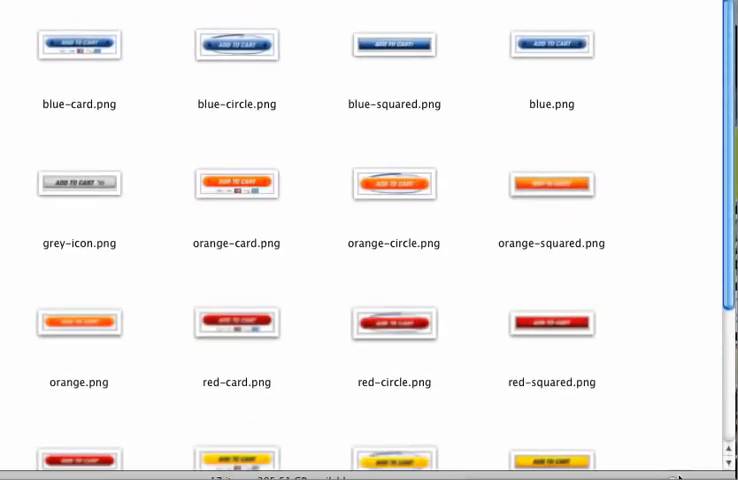
pyautogui.scroll(-3)
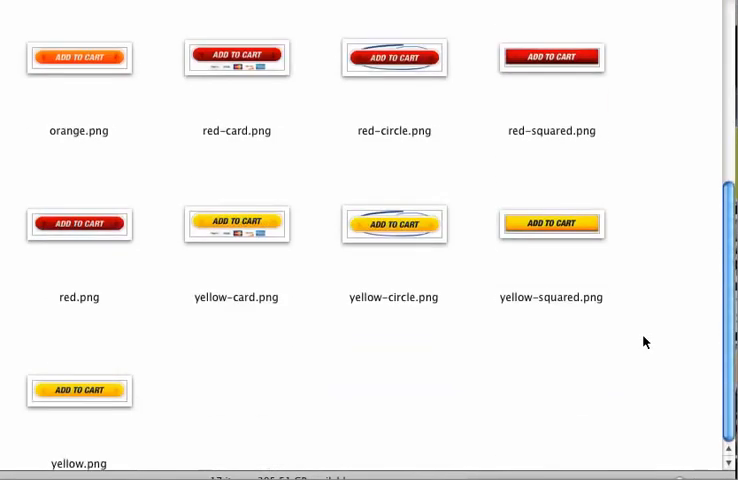
pyautogui.scroll(-3)
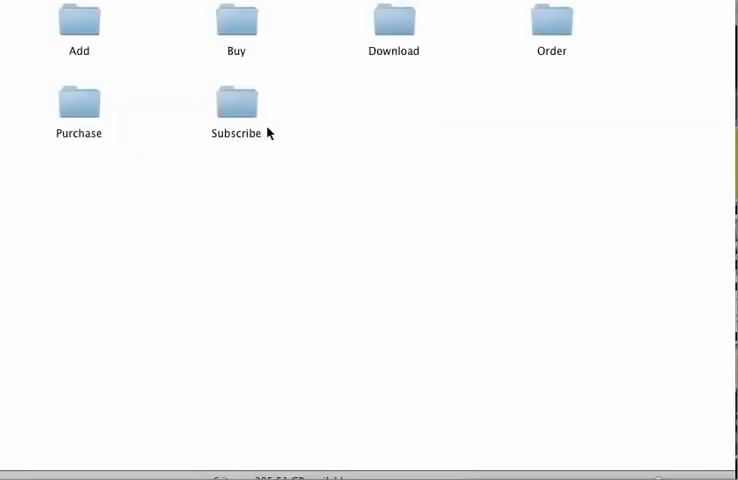
pyautogui.moveTo(378, 36)
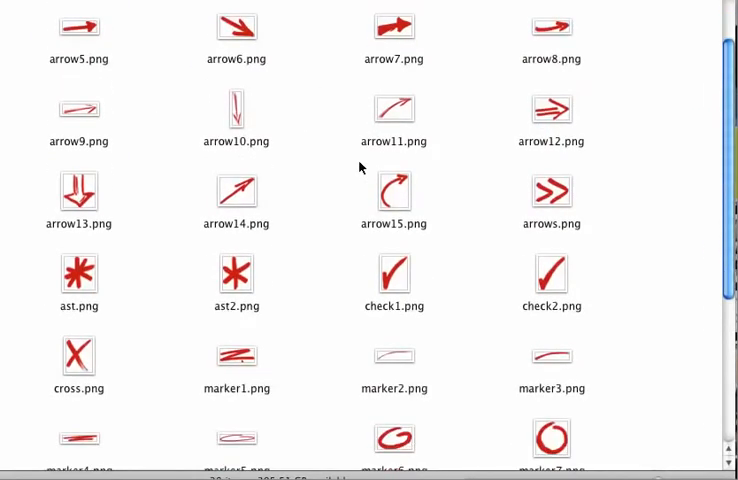
# Scroll down through the doodle PNGs — arrows, asterisks, checks, crosses and markers
pyautogui.scroll(-3)
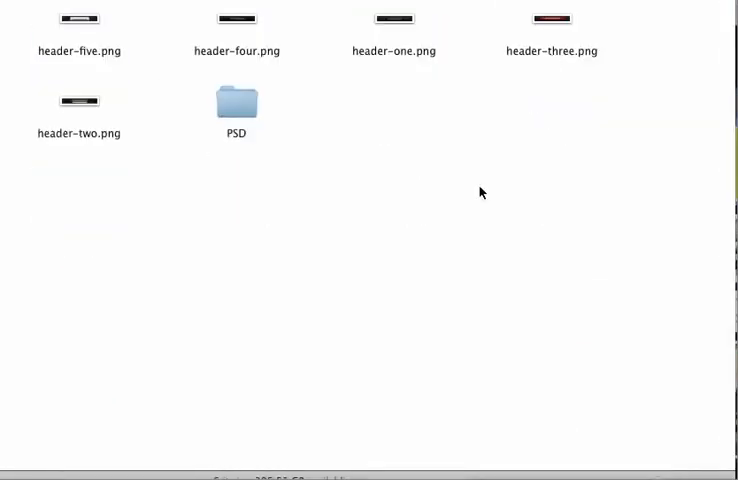
# Select header-five.png in the Headers folder and open it in Preview
pyautogui.click(80, 20)
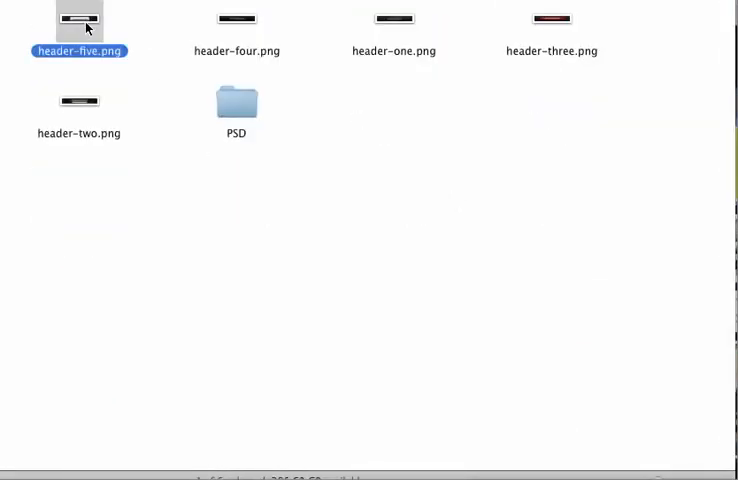
pyautogui.doubleClick(80, 20)
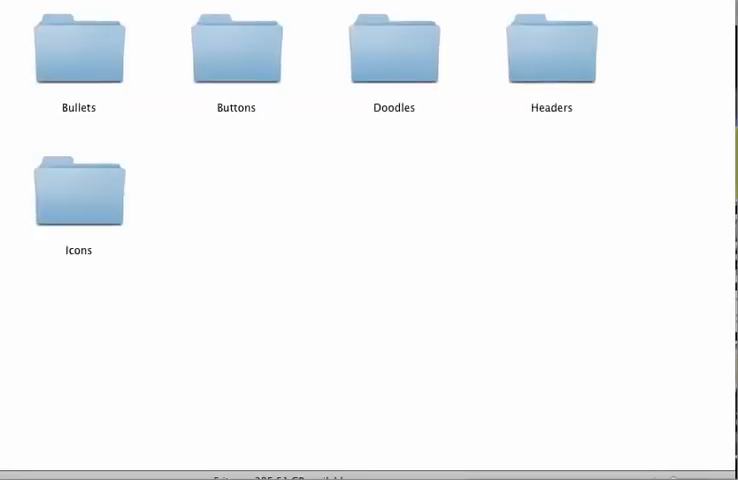
pyautogui.doubleClick(78, 190)
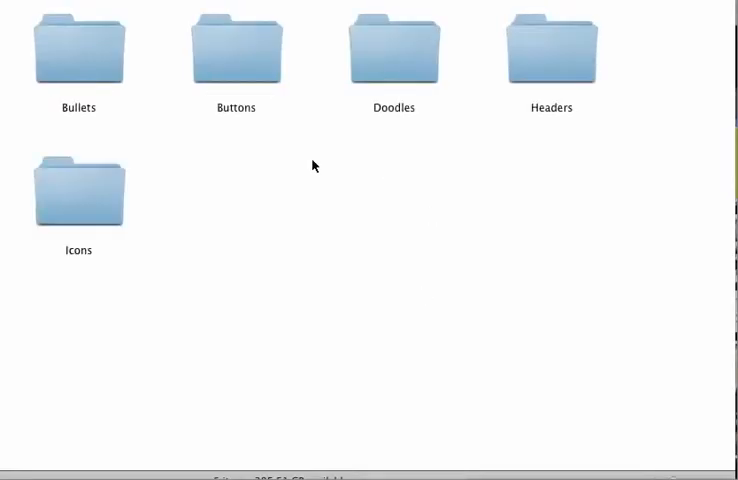
pyautogui.moveTo(240, 224)
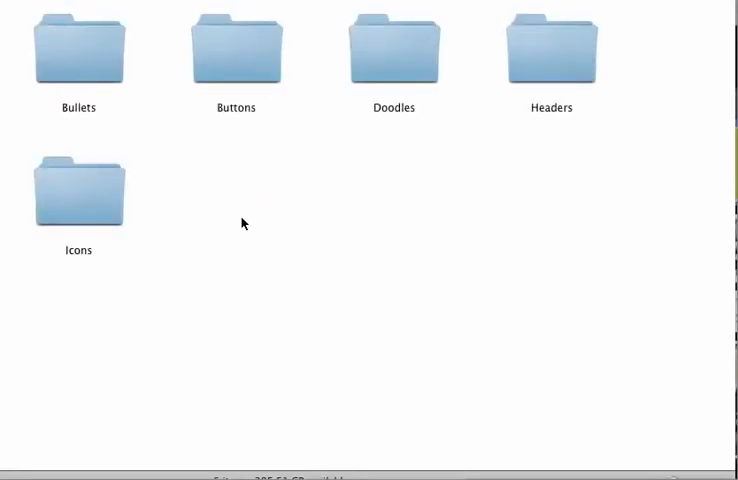